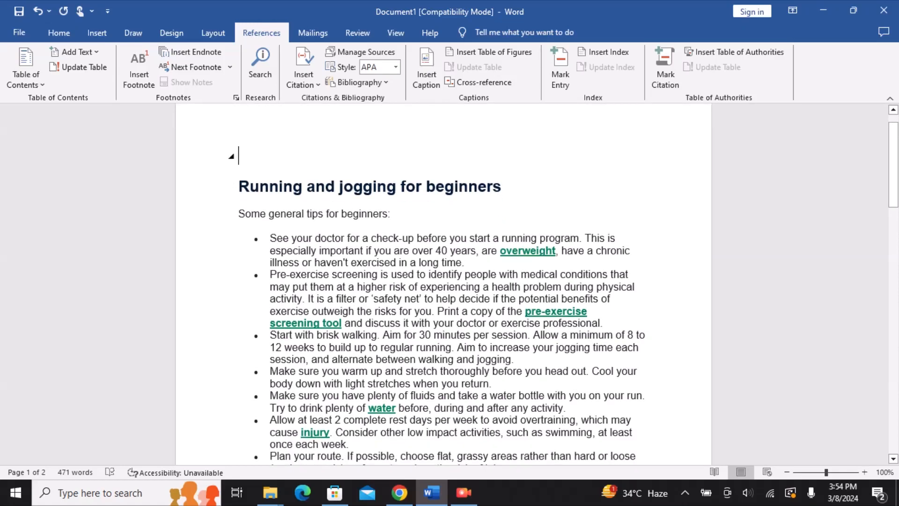
pyautogui.moveTo(74, 51)
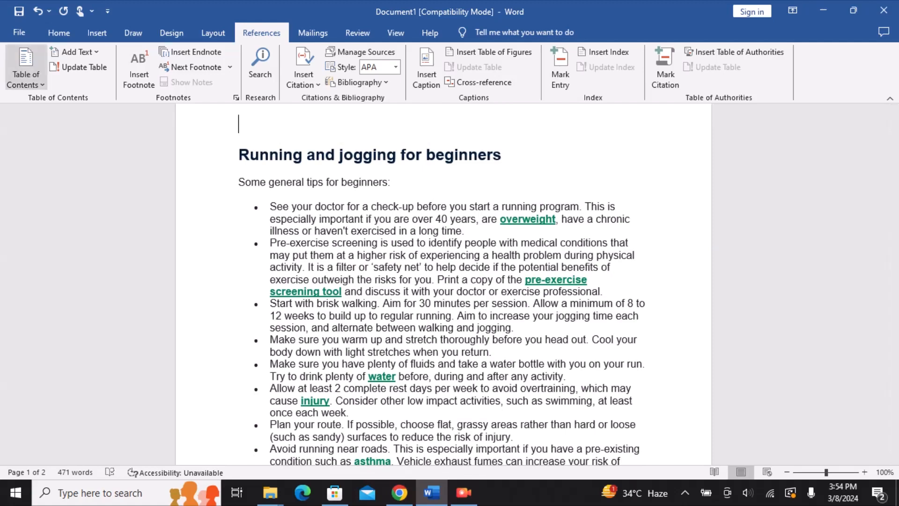
# Insert a Manual Table of contents from References and select its first level 1 placeholder
pyautogui.click(25, 64)
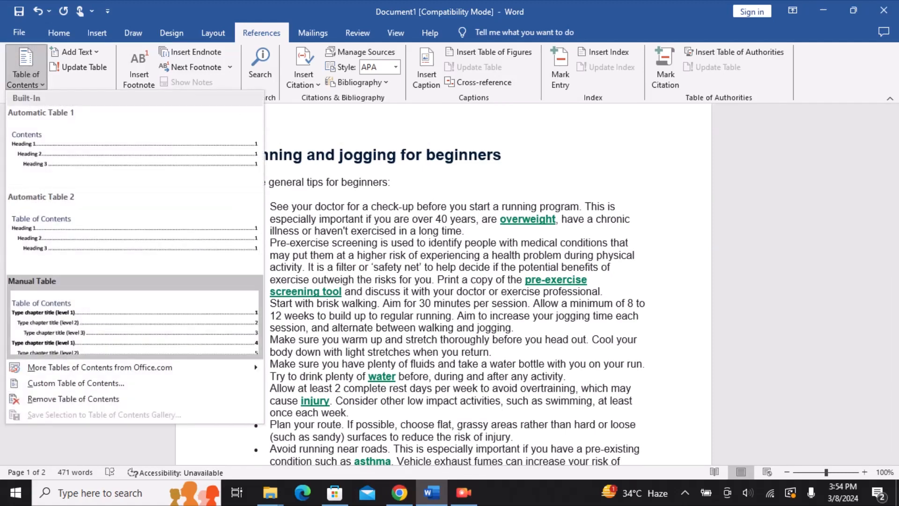
pyautogui.click(41, 302)
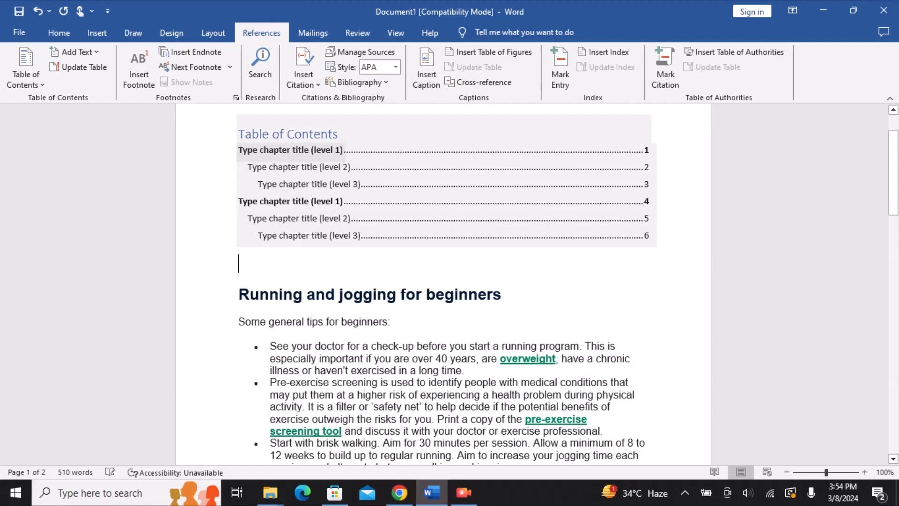
pyautogui.click(289, 150)
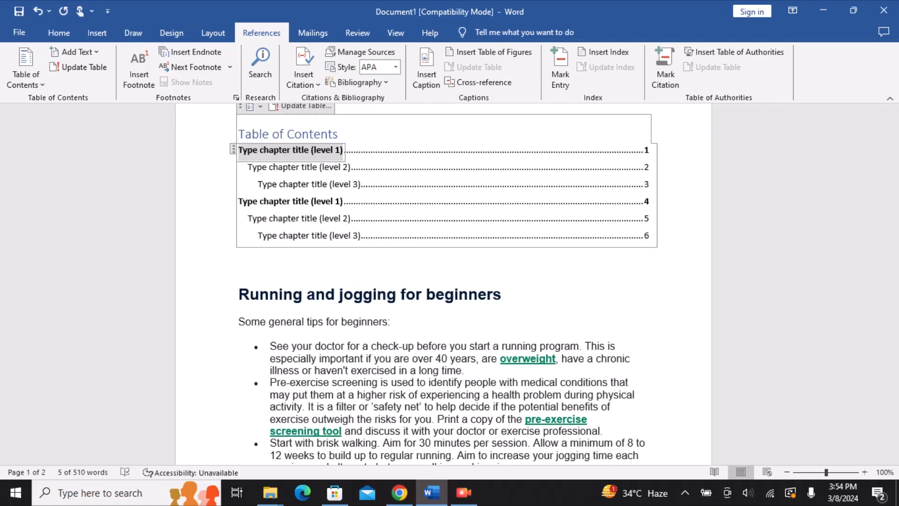
# Replace the first placeholder entry with the text 'Running and jogging for beginners'
pyautogui.write('Running an')
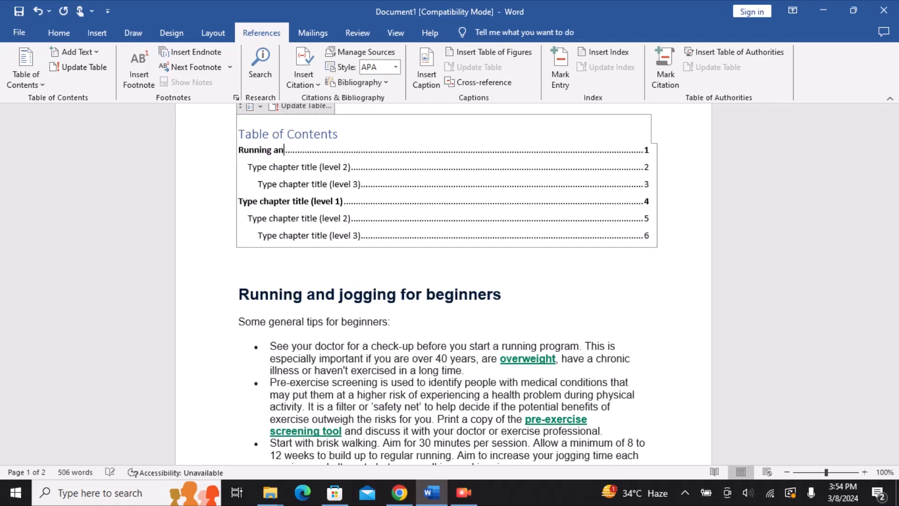
pyautogui.write('d jogging')
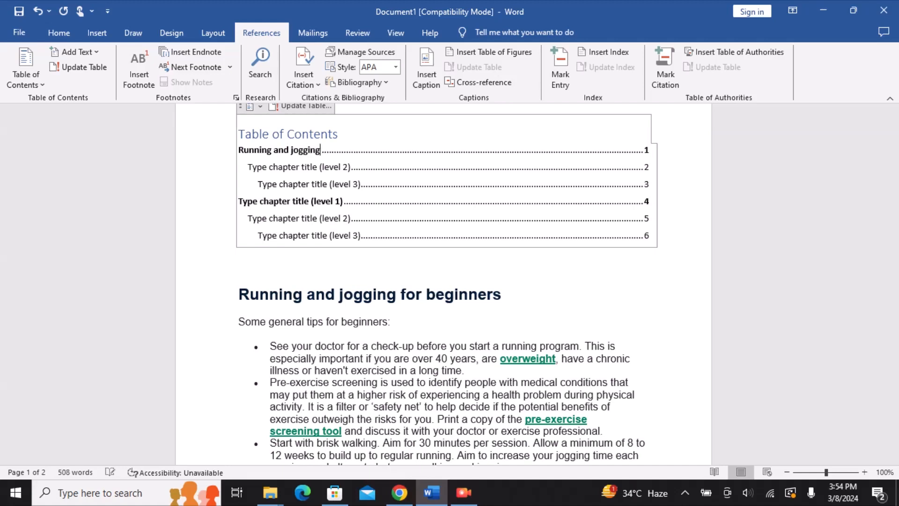
pyautogui.write('for beginners')
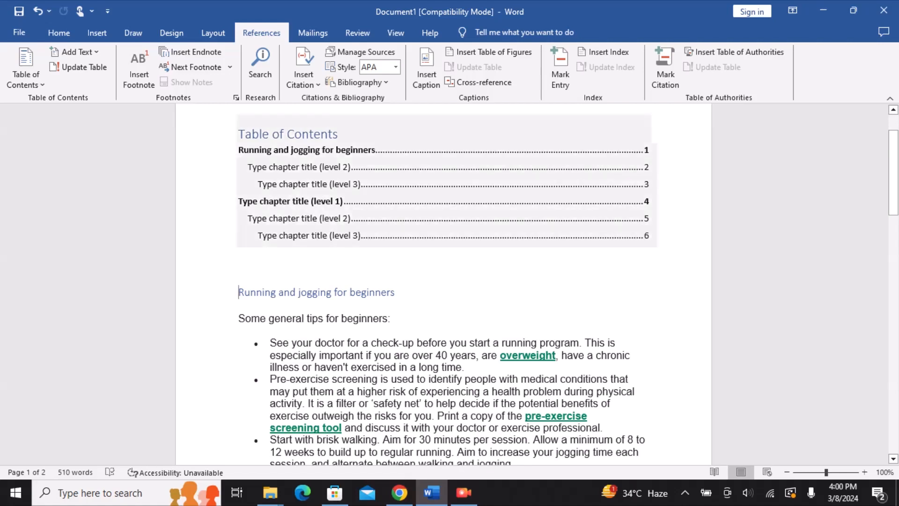
pyautogui.scroll(3)
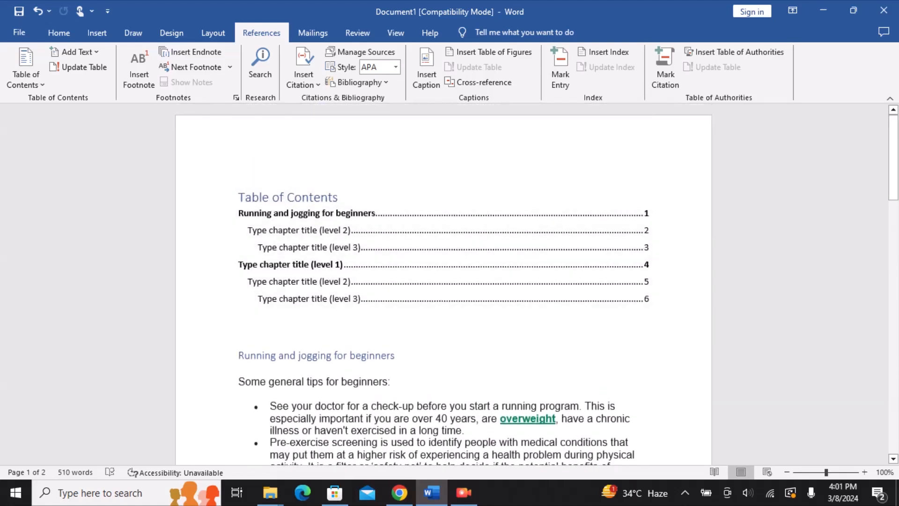
pyautogui.click(59, 32)
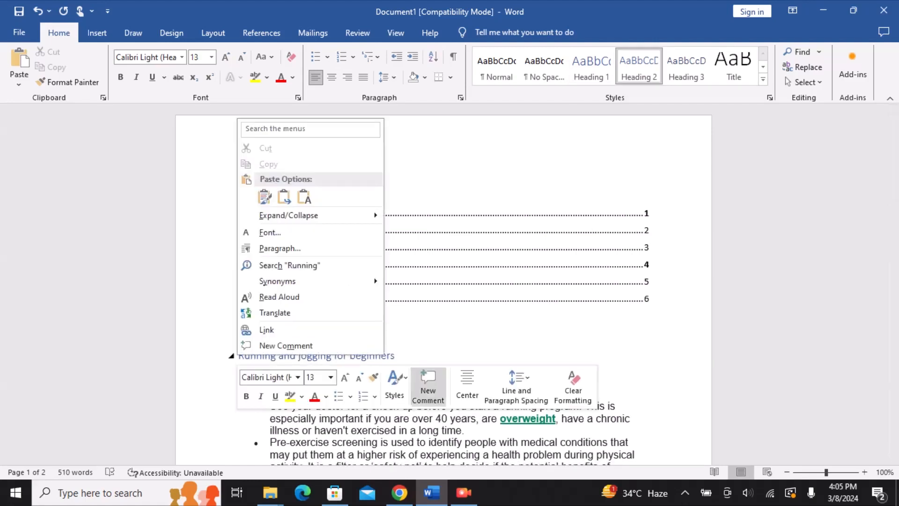
pyautogui.click(394, 384)
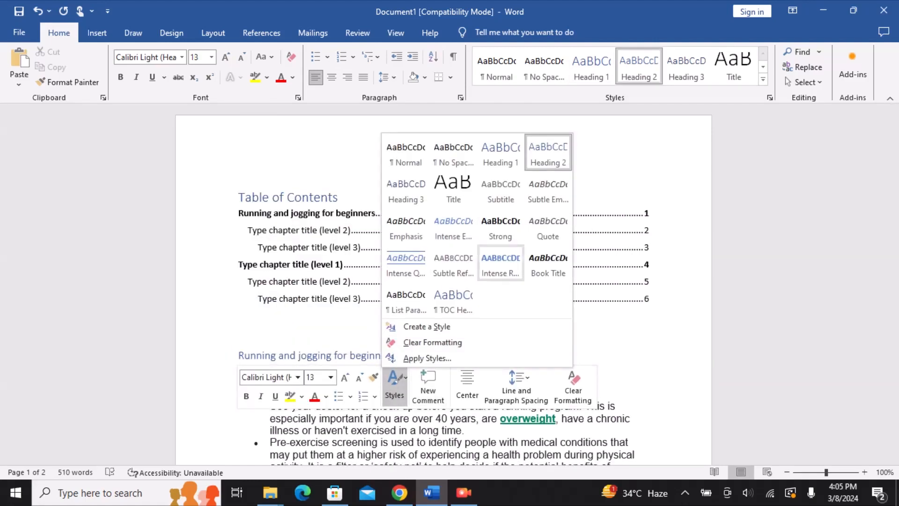
pyautogui.moveTo(453, 264)
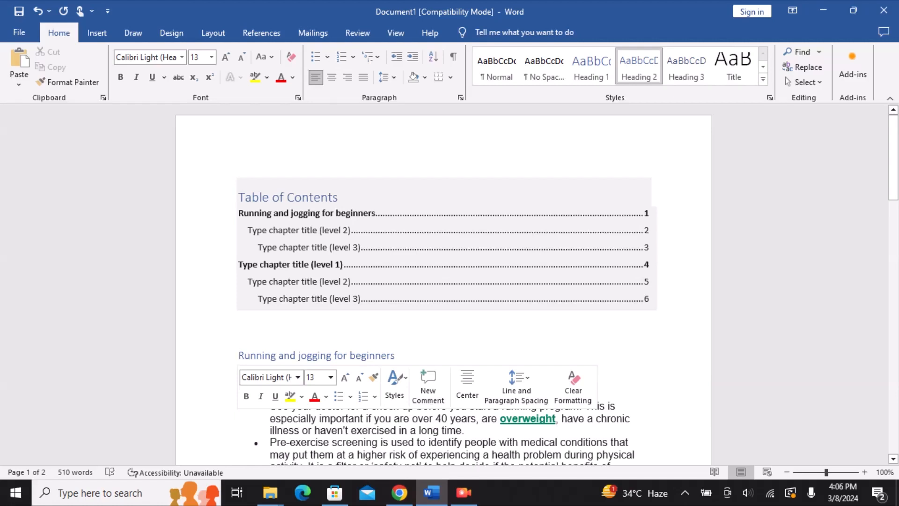
# Select the 'Running and jogging for beginners' contents entry for linking
pyautogui.click(97, 32)
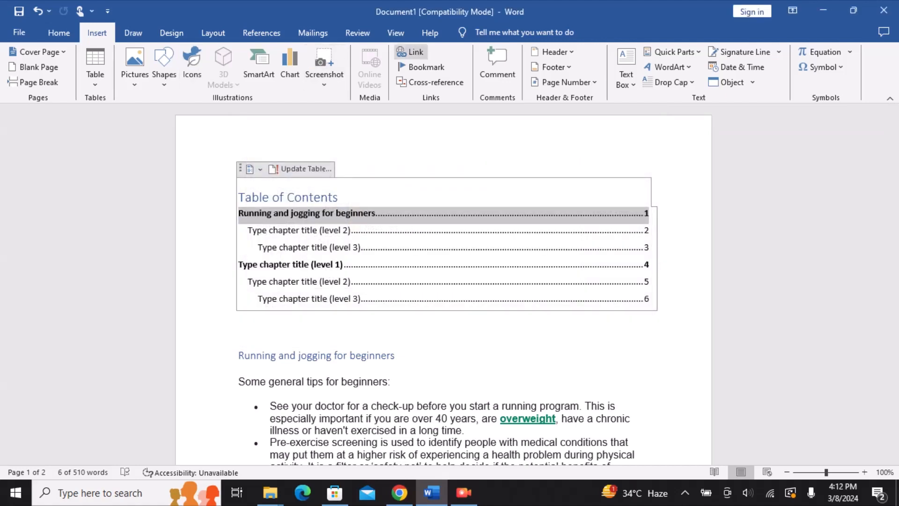
pyautogui.click(416, 51)
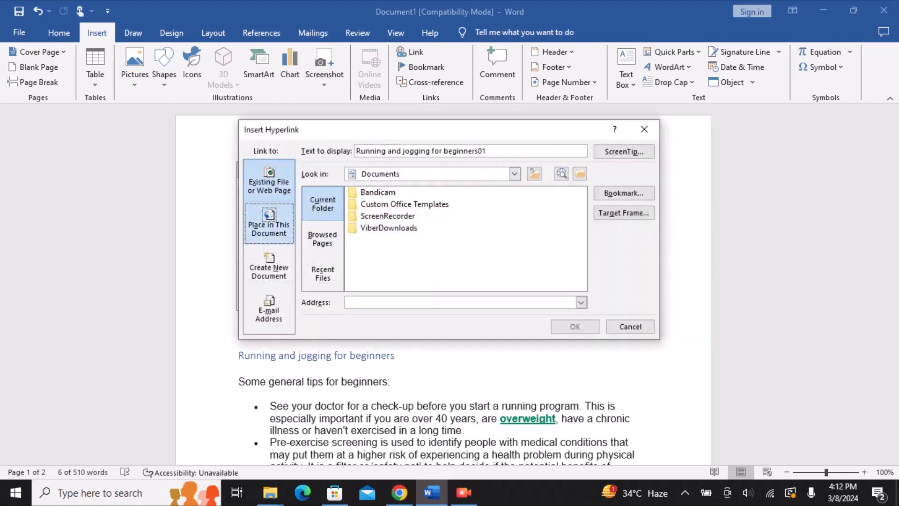
pyautogui.click(268, 223)
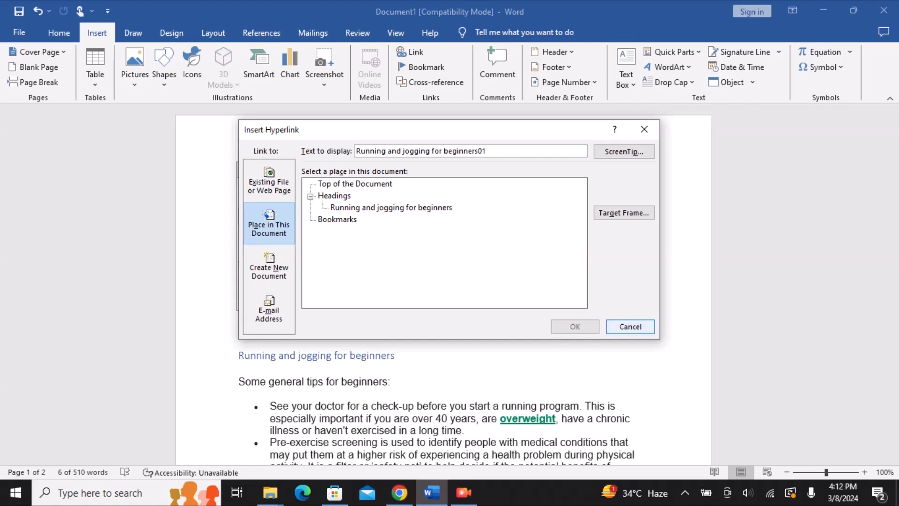
pyautogui.click(629, 326)
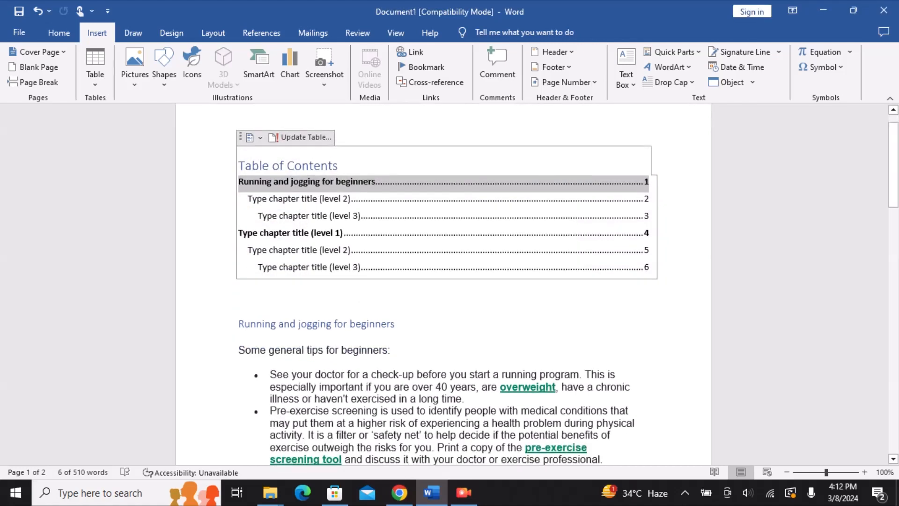